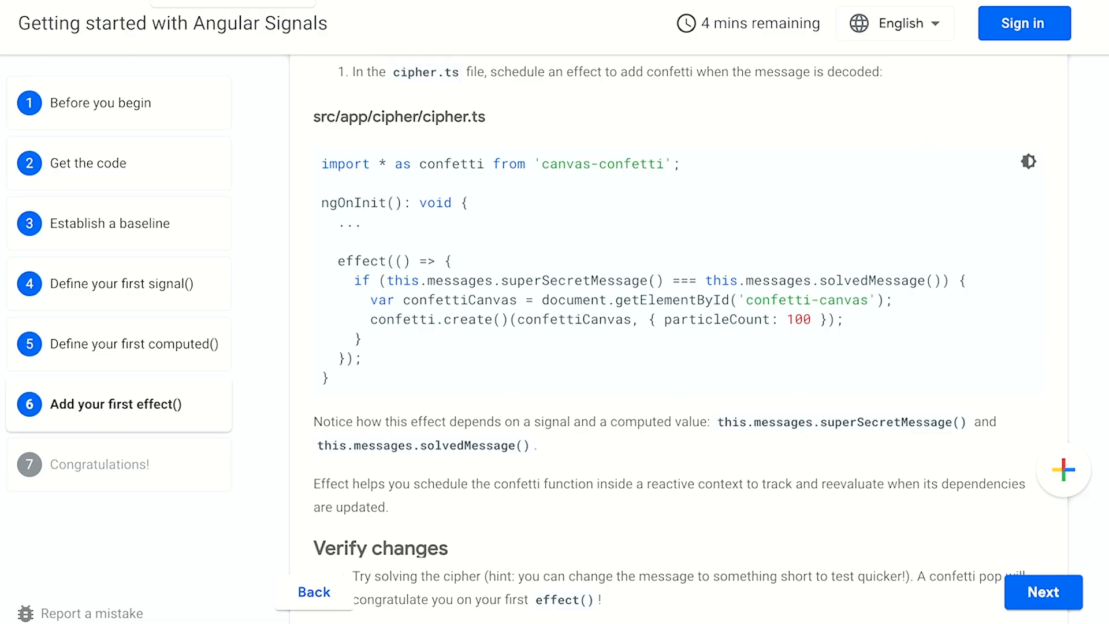
Step: Fork the Angular Cipher starter project and collapse the file explorer
left_click(88, 162)
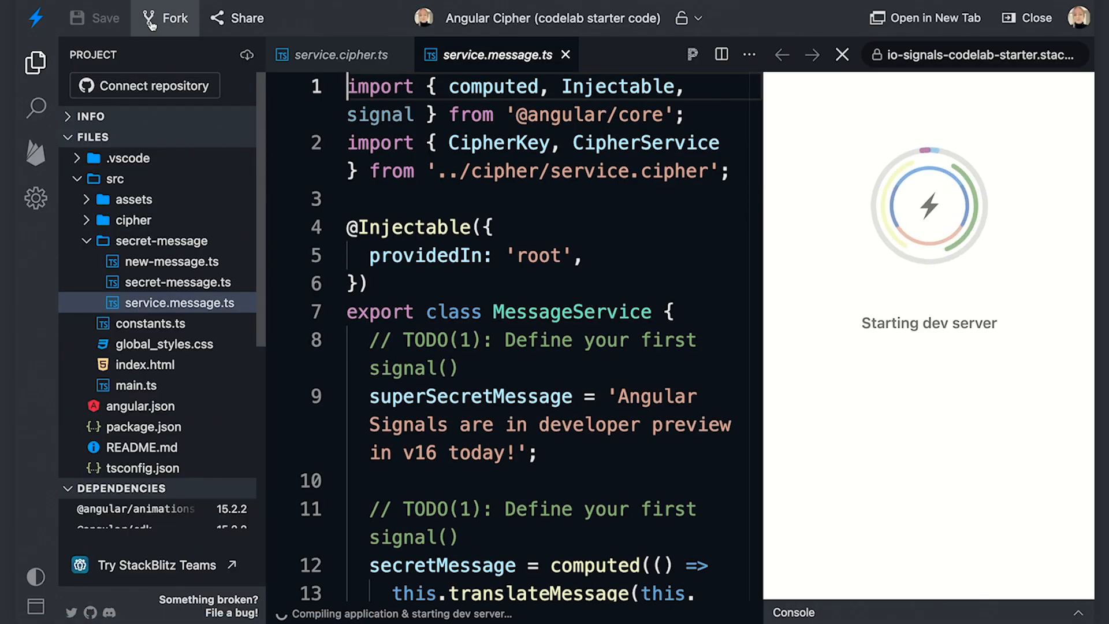
left_click(153, 18)
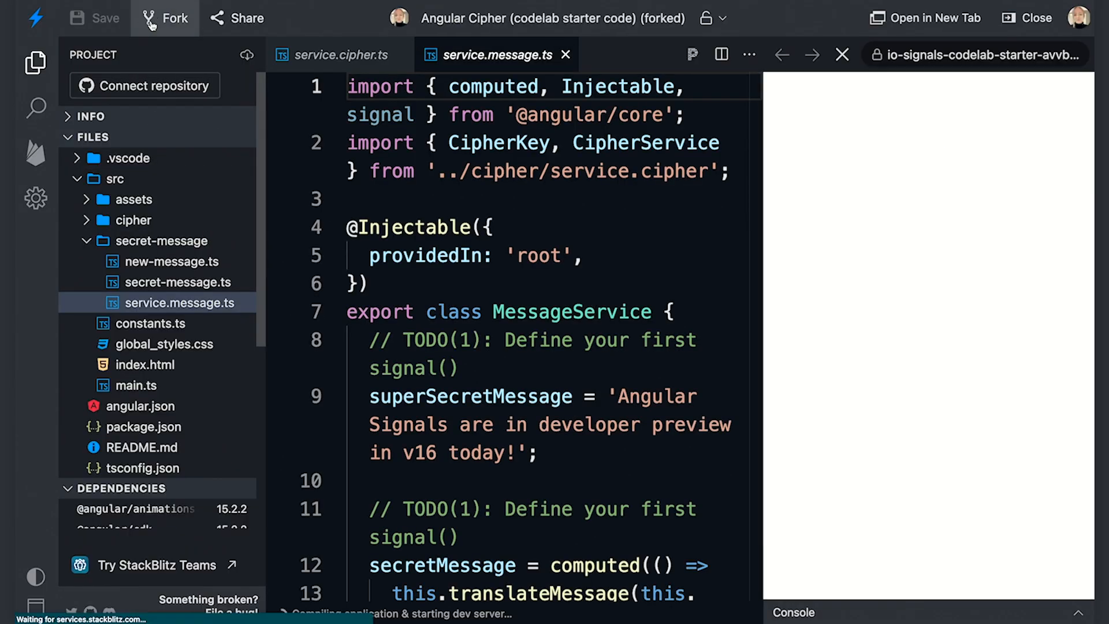
left_click(166, 18)
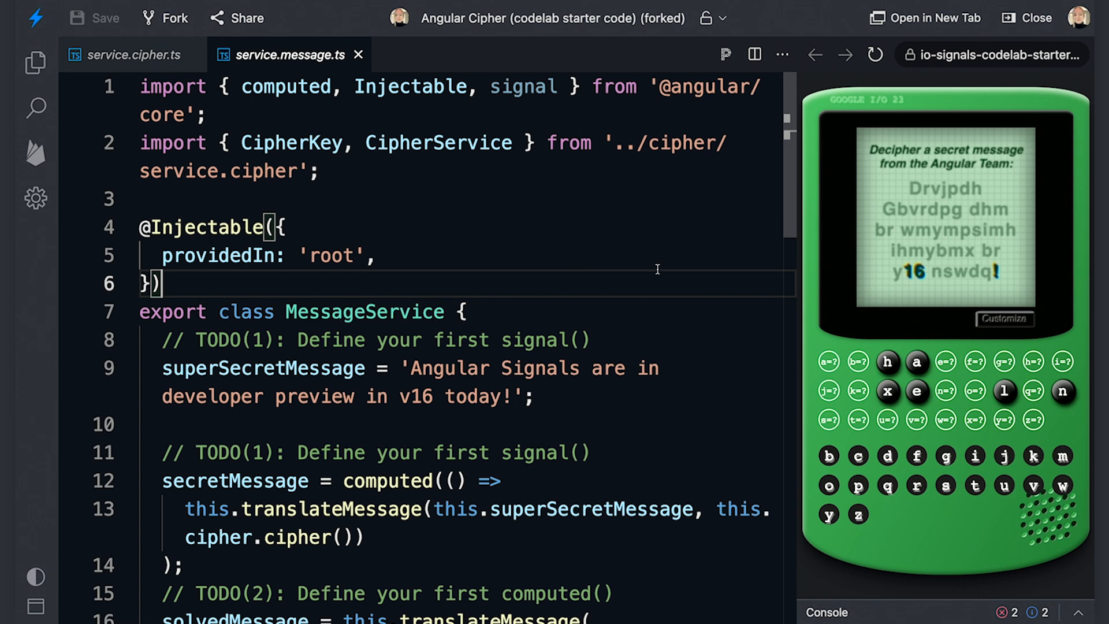
mouse_move(365, 221)
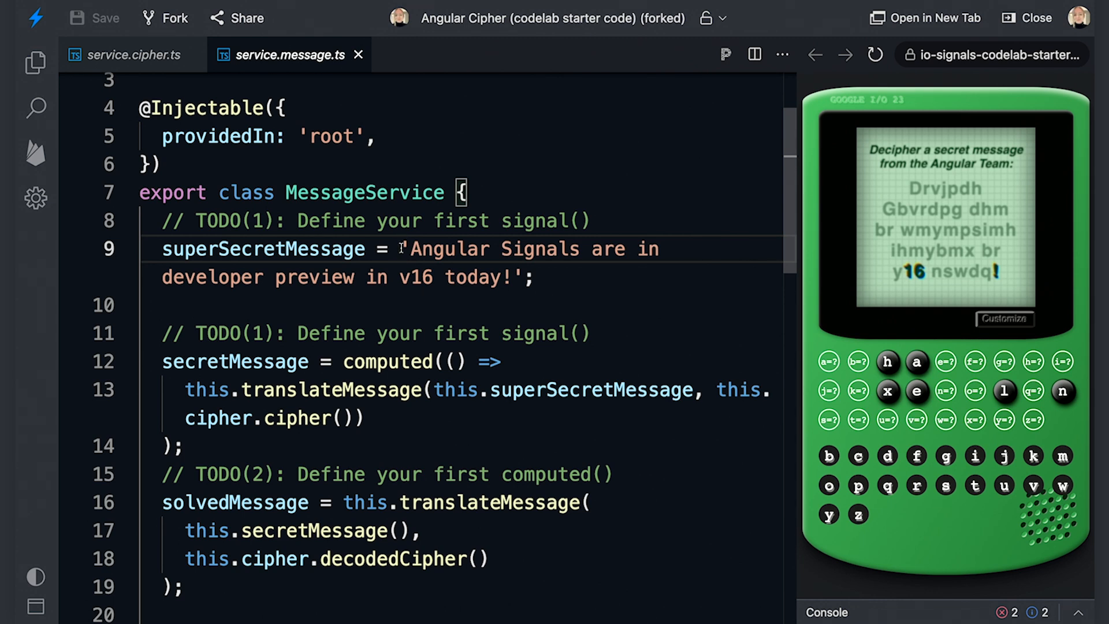
Step: Customize the preview's message to 'Hi Alex!' and create the share URL
left_click(1005, 319)
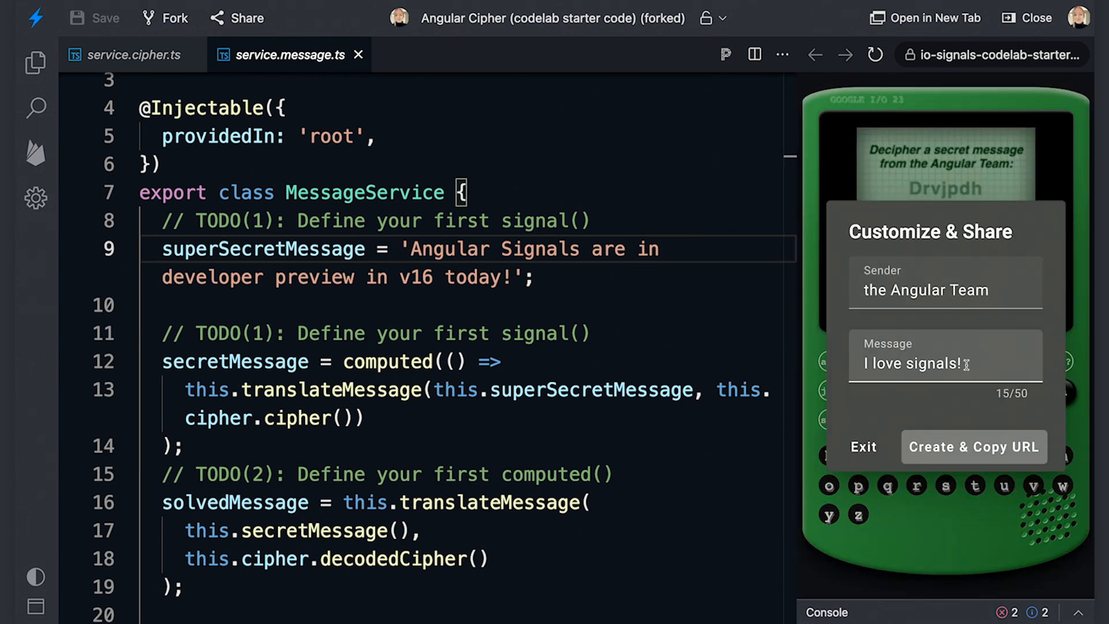
type("Hi A")
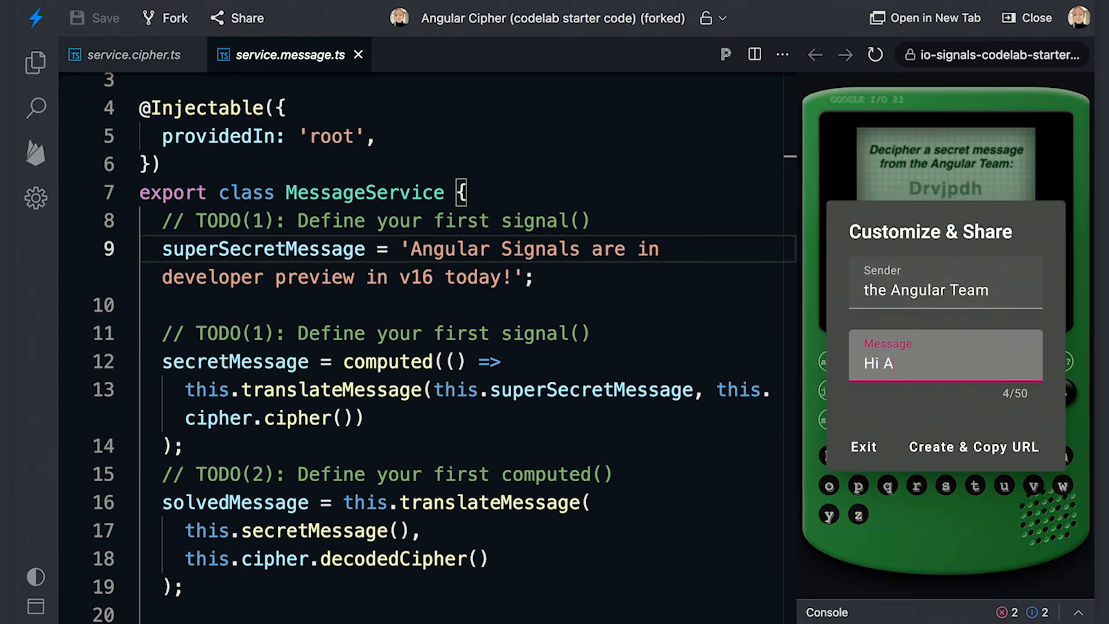
type("lex!")
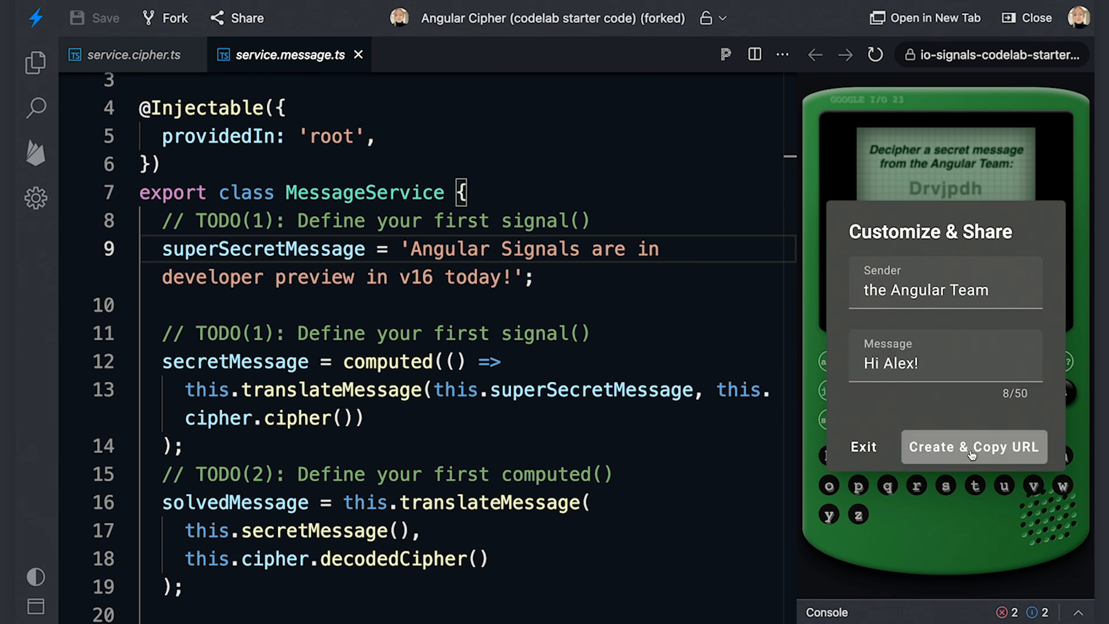
left_click(863, 447)
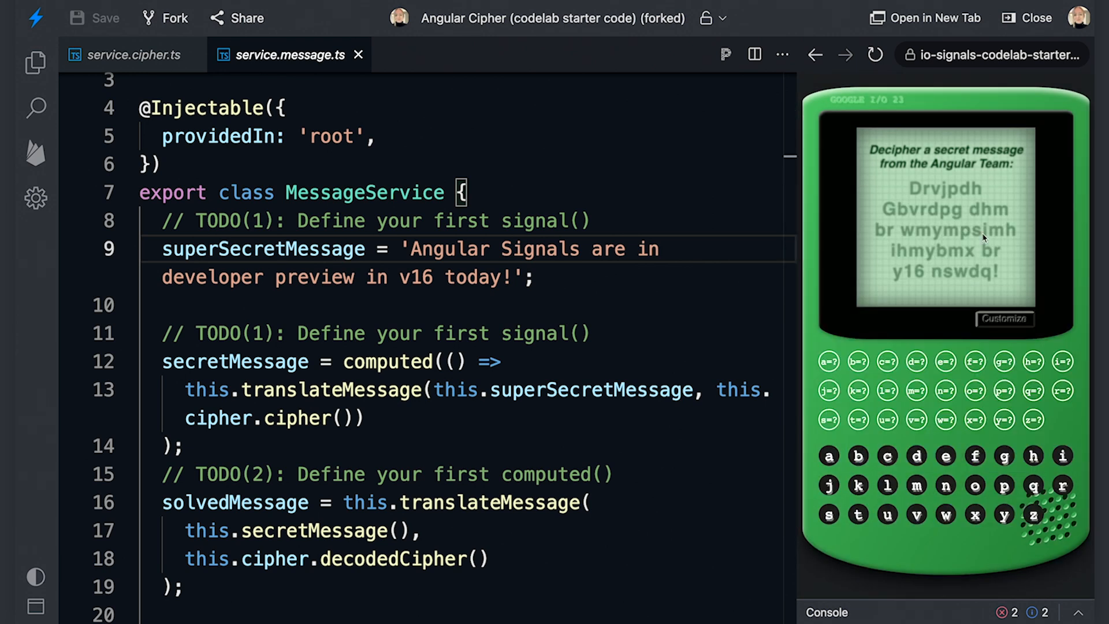
left_click(398, 249)
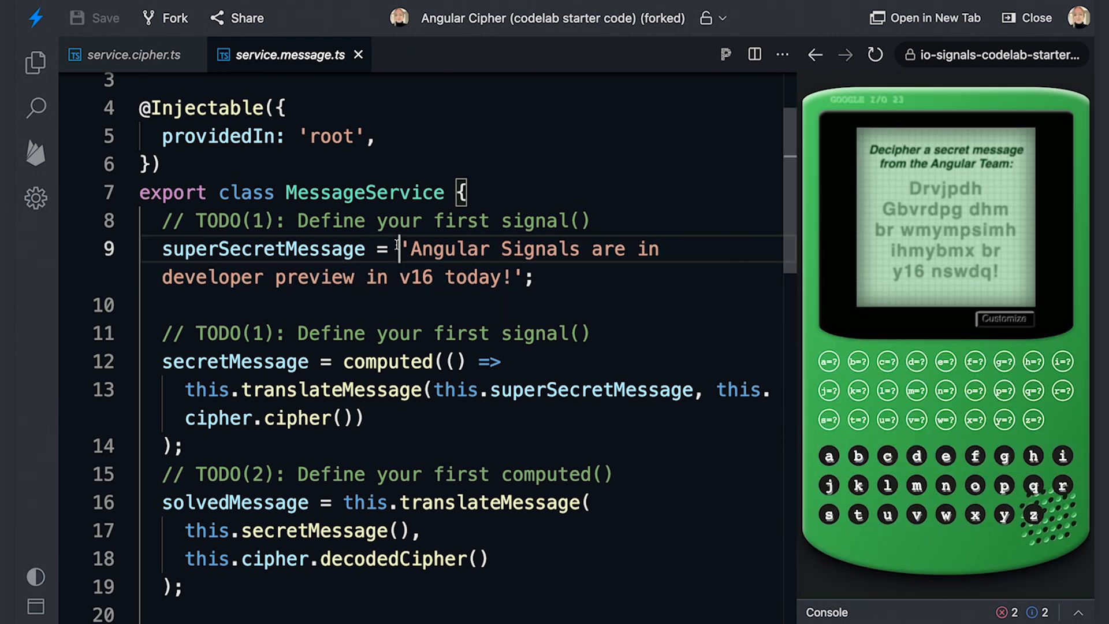
type("signal(")
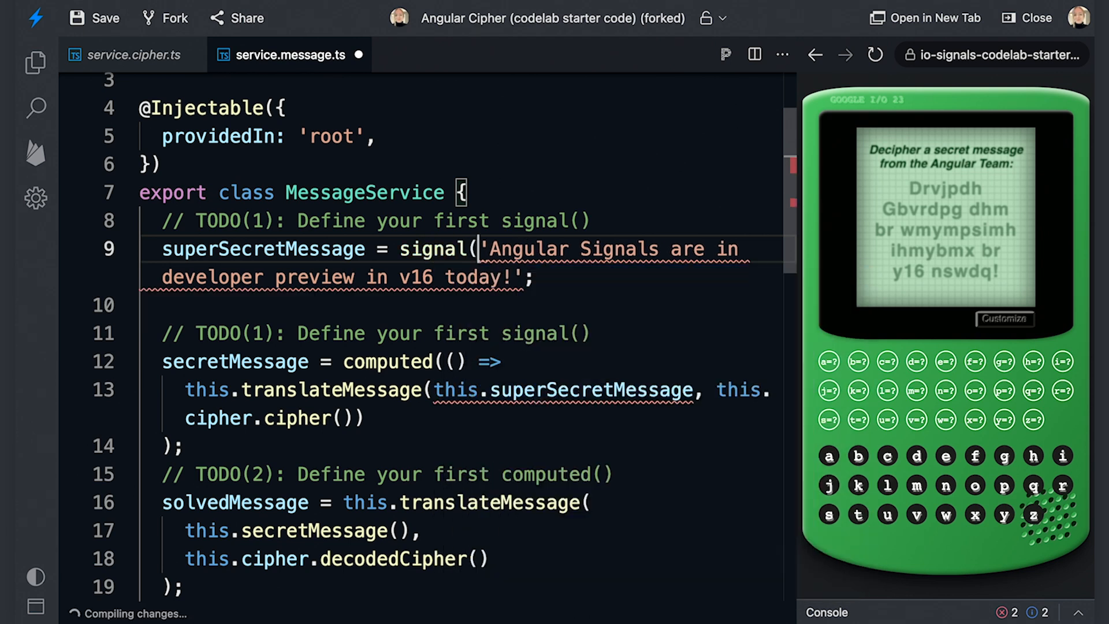
type(")")
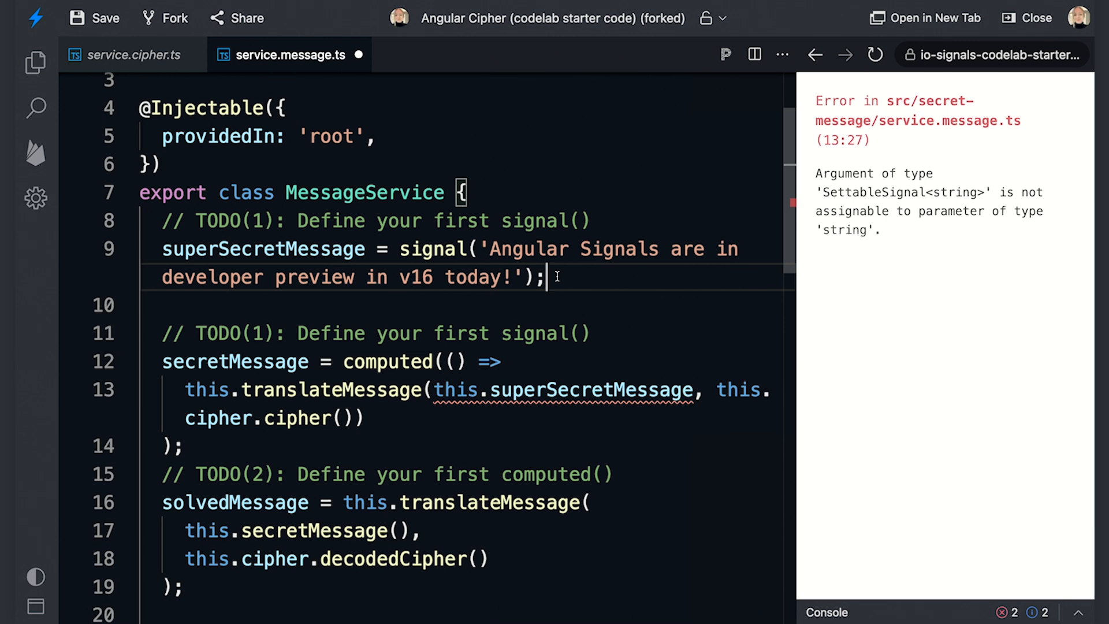
double_click(262, 249)
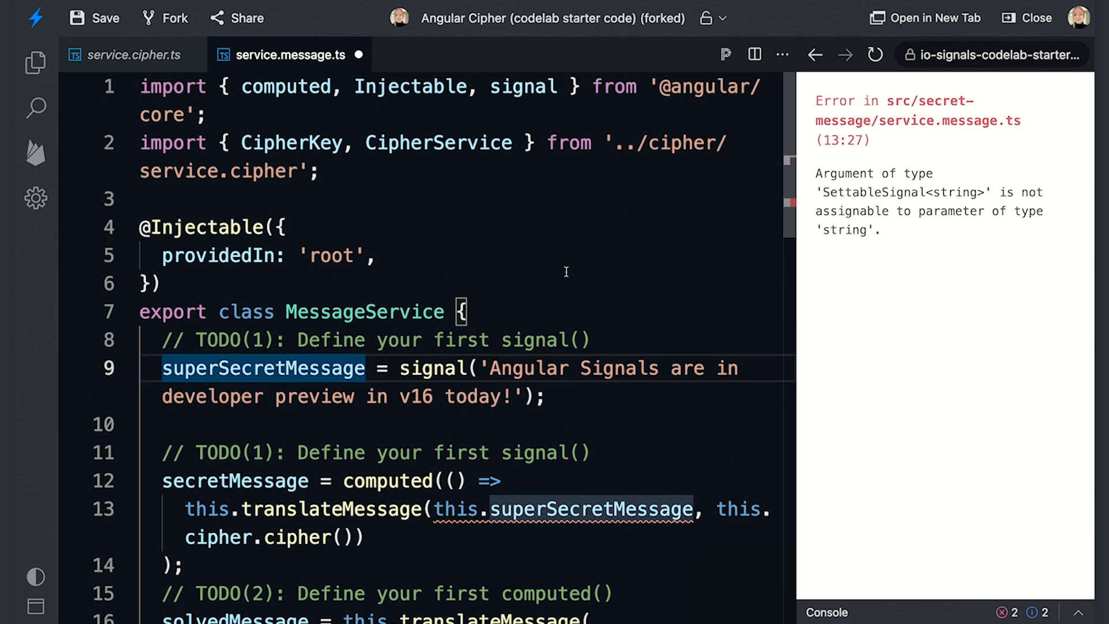
mouse_move(524, 196)
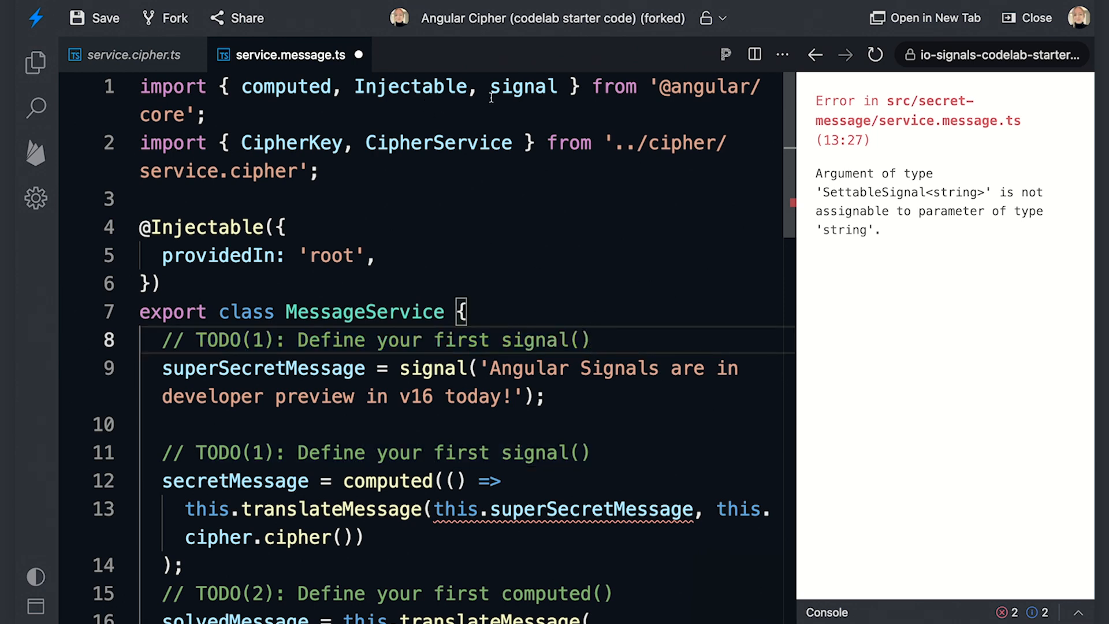
double_click(523, 86)
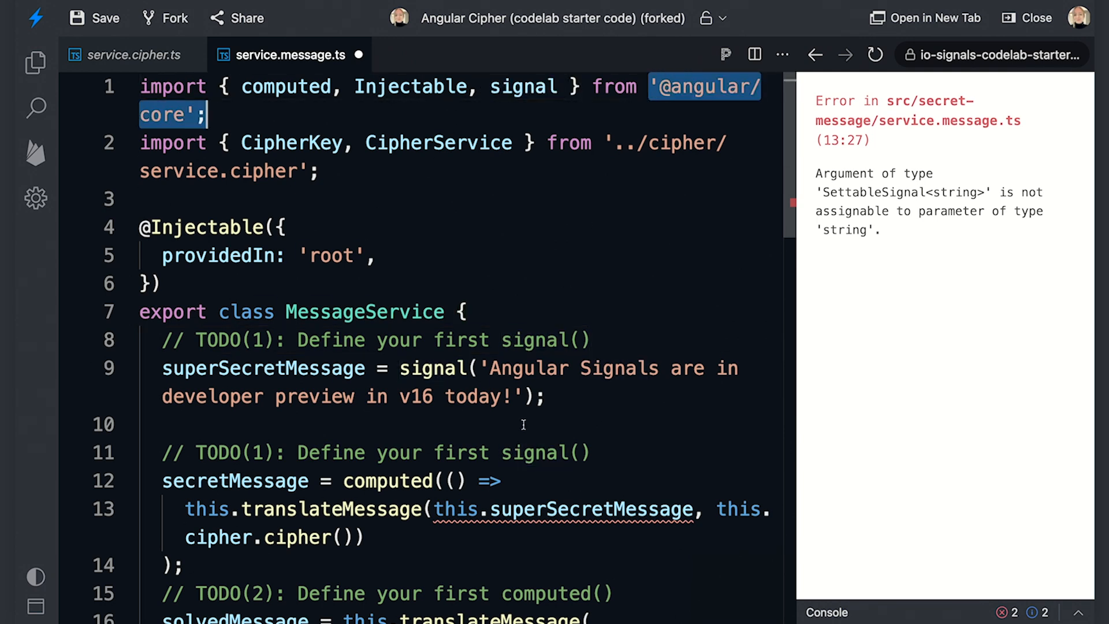
Step: Change secretMessage to read this.superSecretMessage() after reviewing the SettableSignal error
scroll("down", 3)
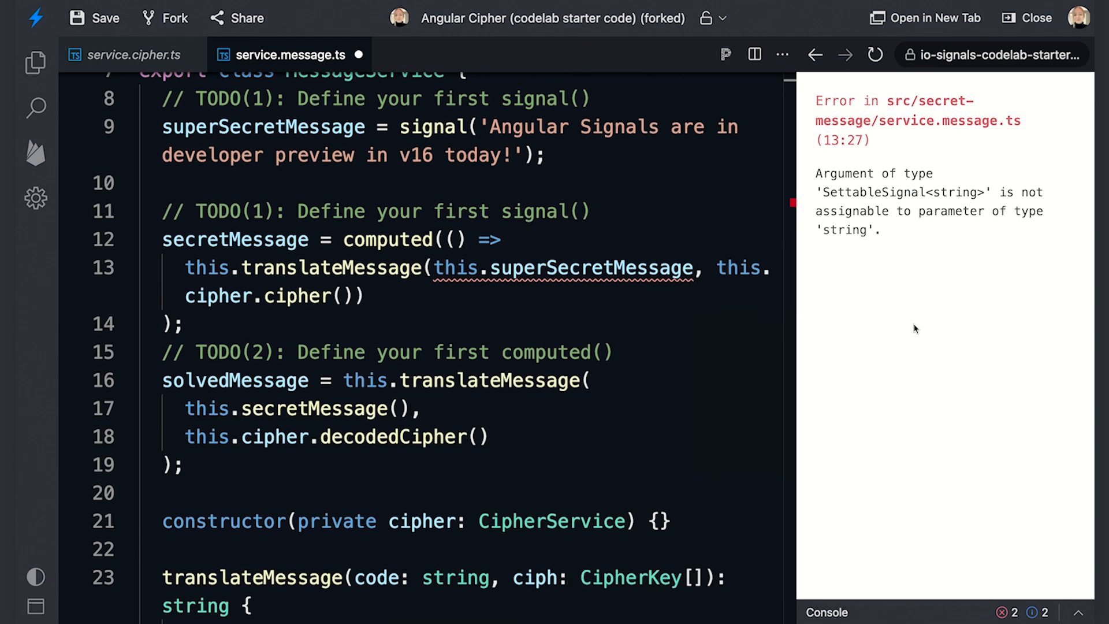
mouse_move(906, 234)
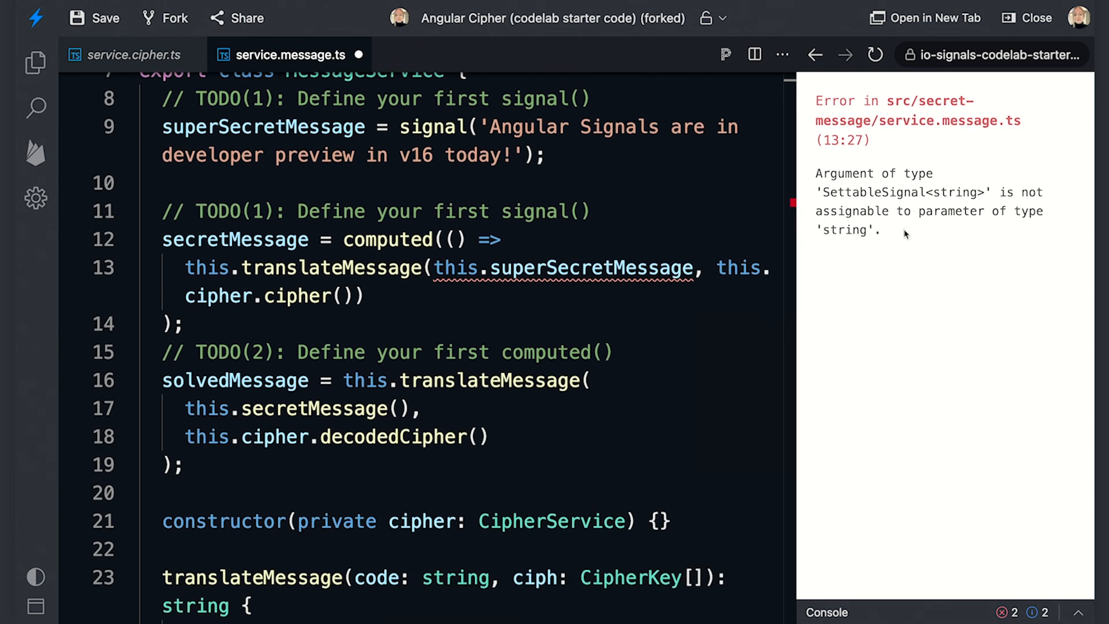
mouse_move(846, 230)
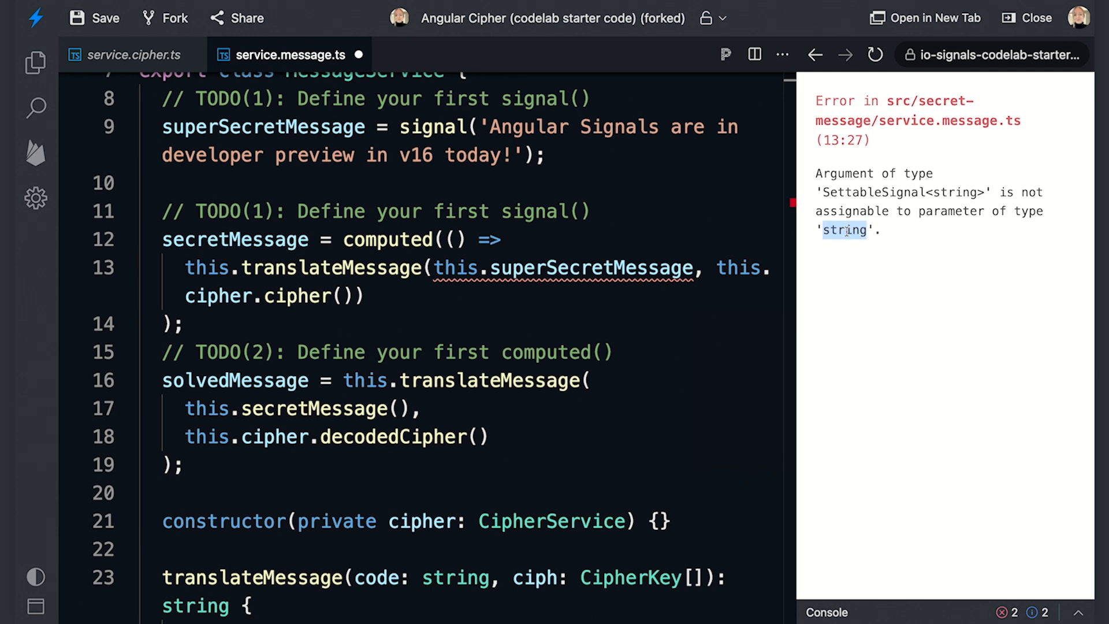
mouse_move(884, 241)
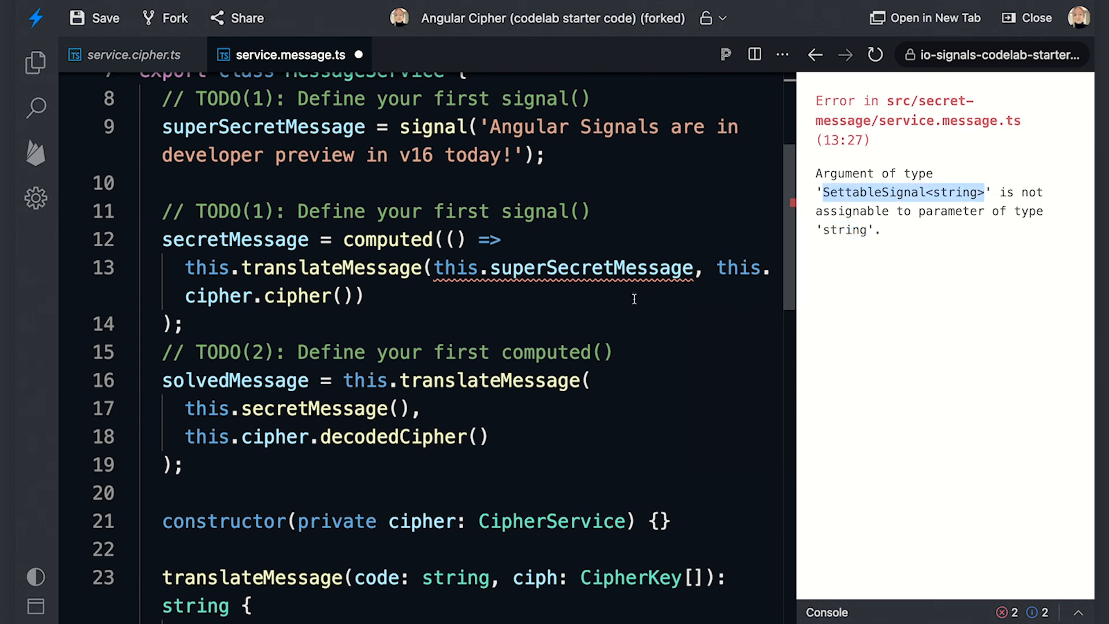
double_click(591, 268)
type("(")
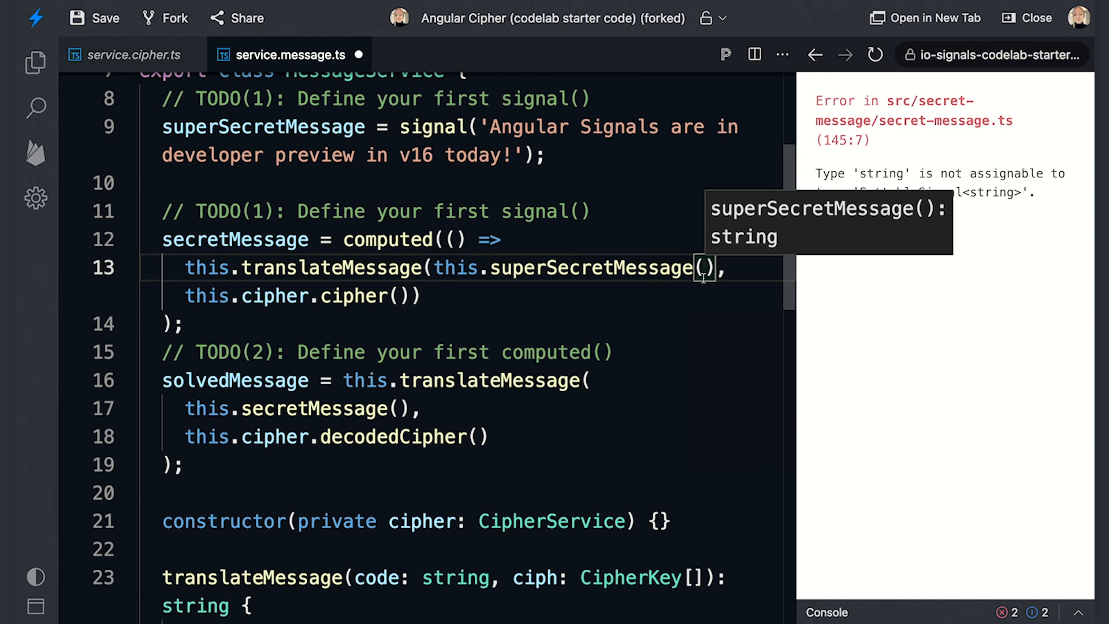
double_click(589, 268)
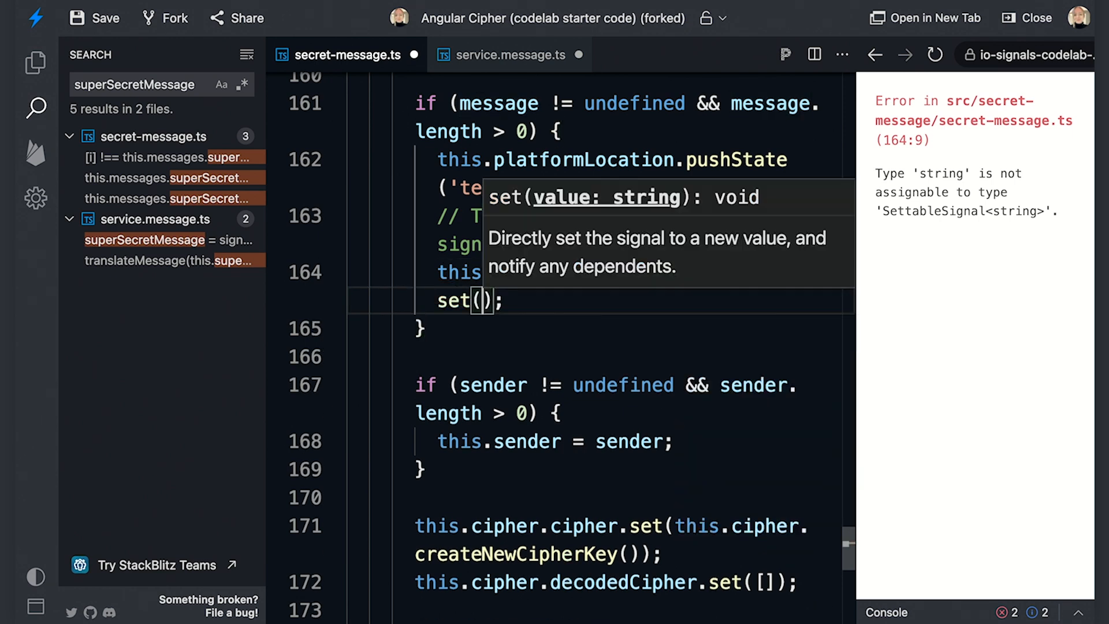
Step: Change secret-message.ts to call superSecretMessage.set(message), then look up signal
type("message")
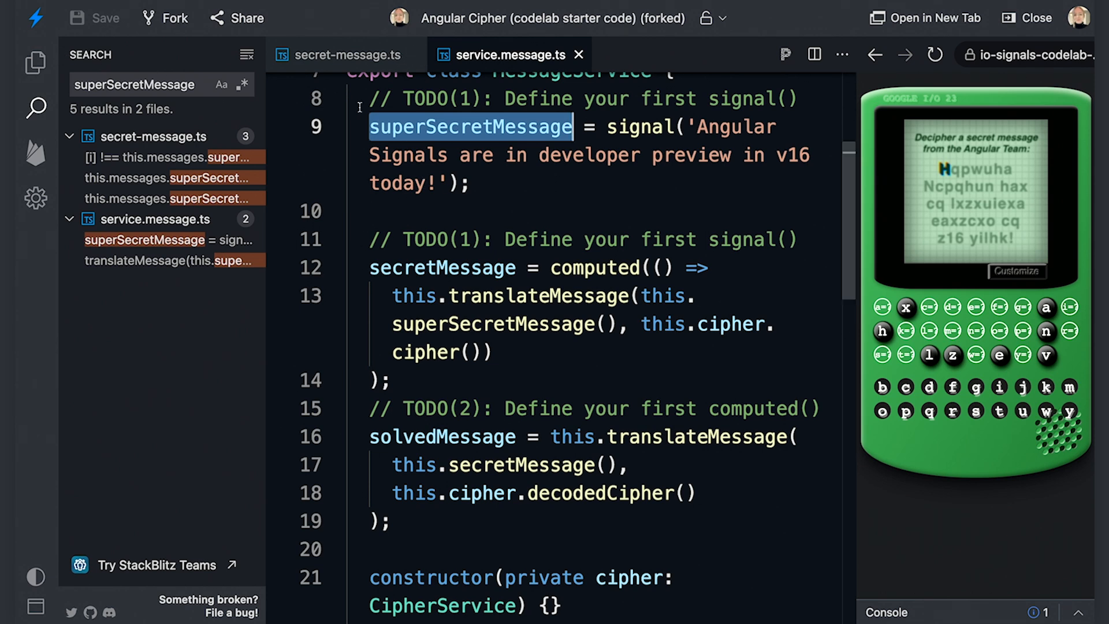
double_click(639, 127)
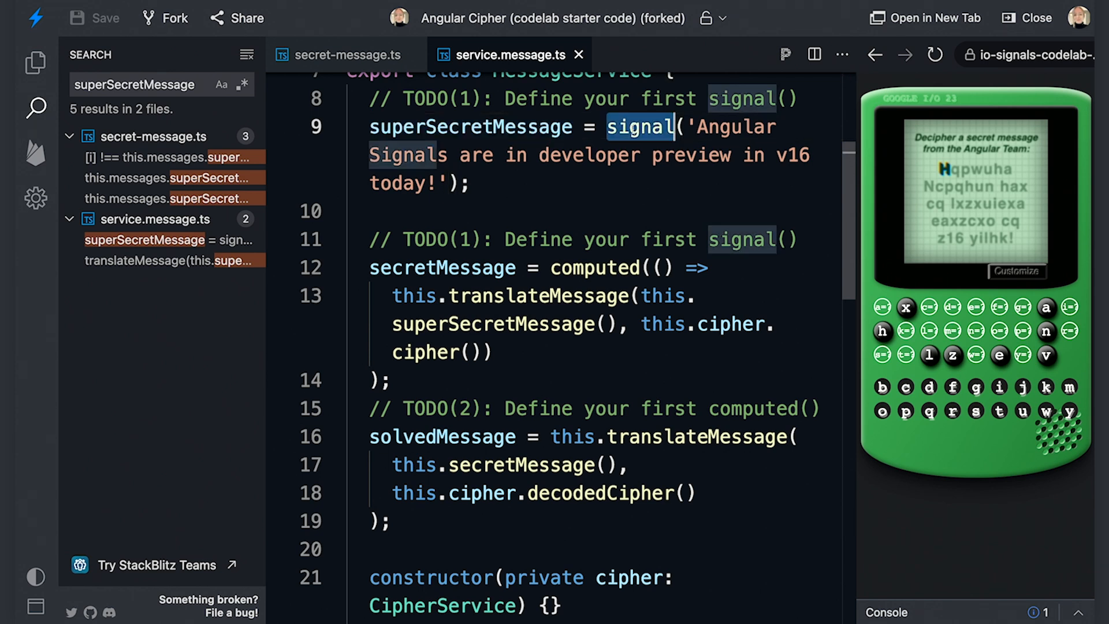
type("signal")
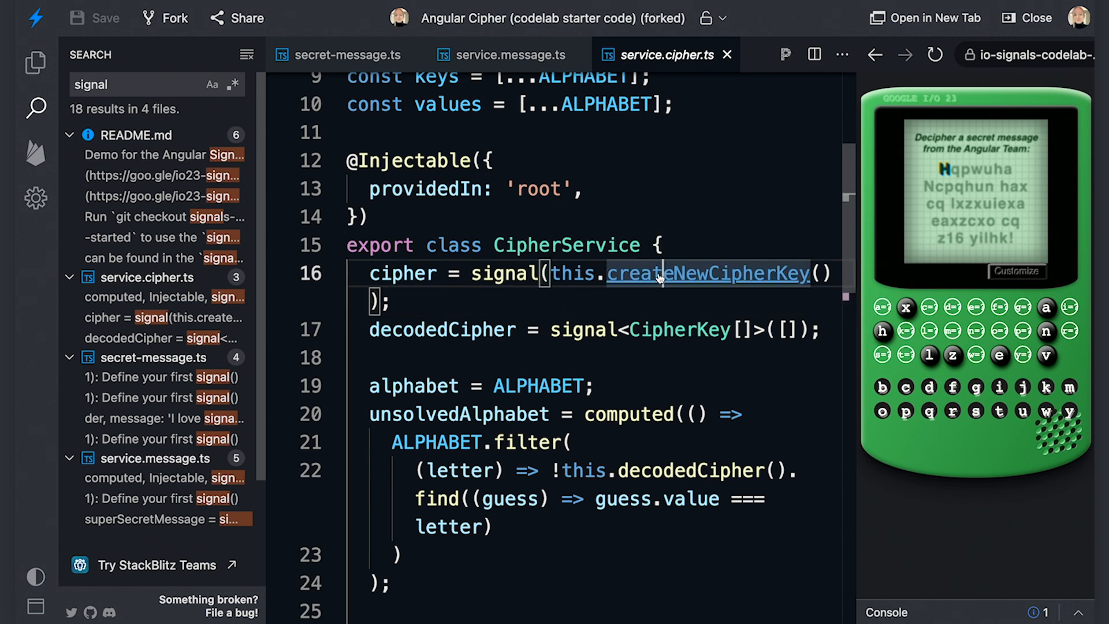
Step: Review the decodedCipher signal and createNewCipherKey in service.cipher.ts
scroll("down", 3)
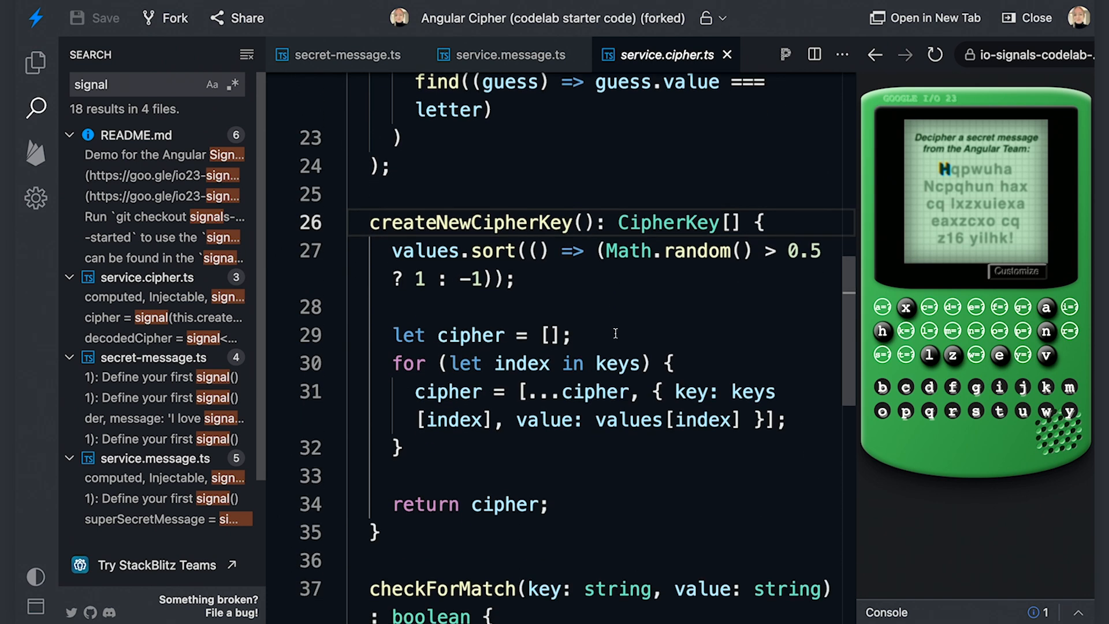
left_click_drag(413, 279, 549, 504)
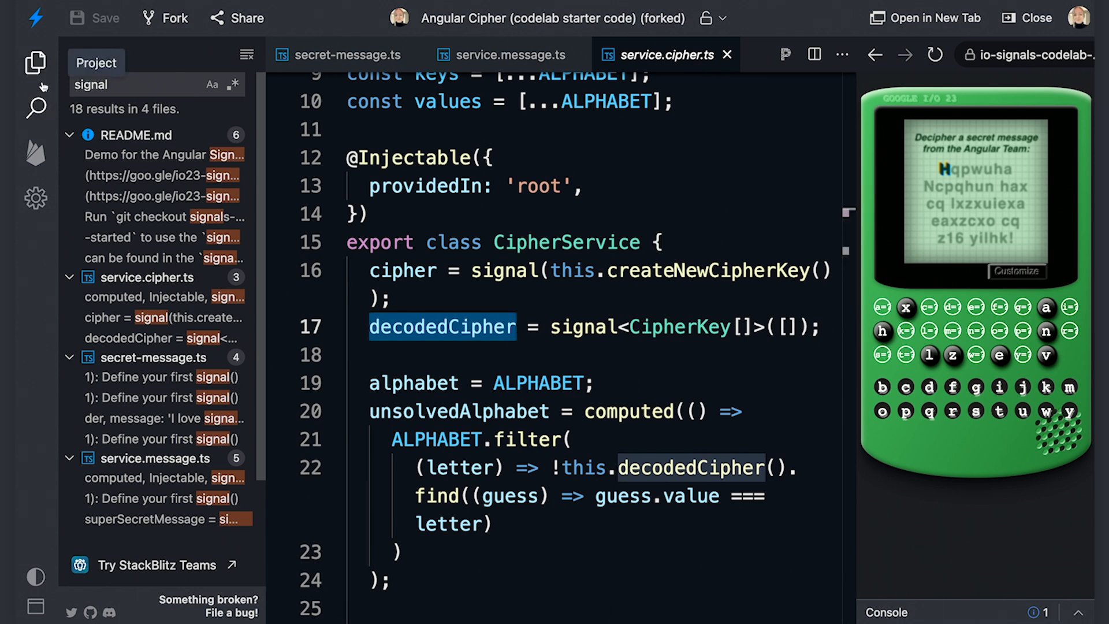
mouse_move(400, 271)
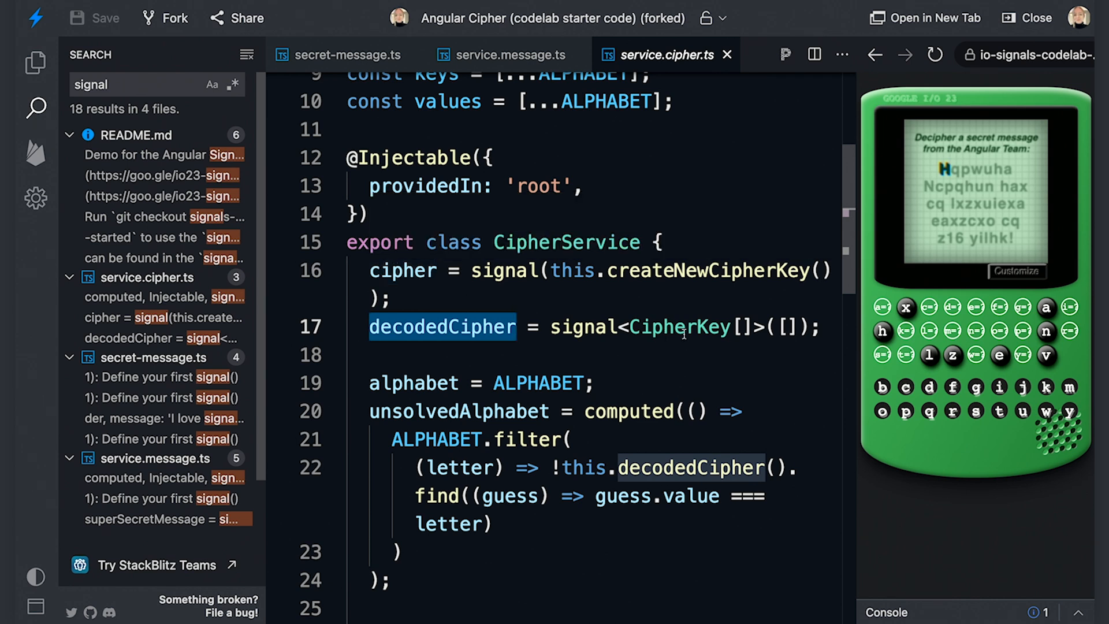
mouse_move(579, 328)
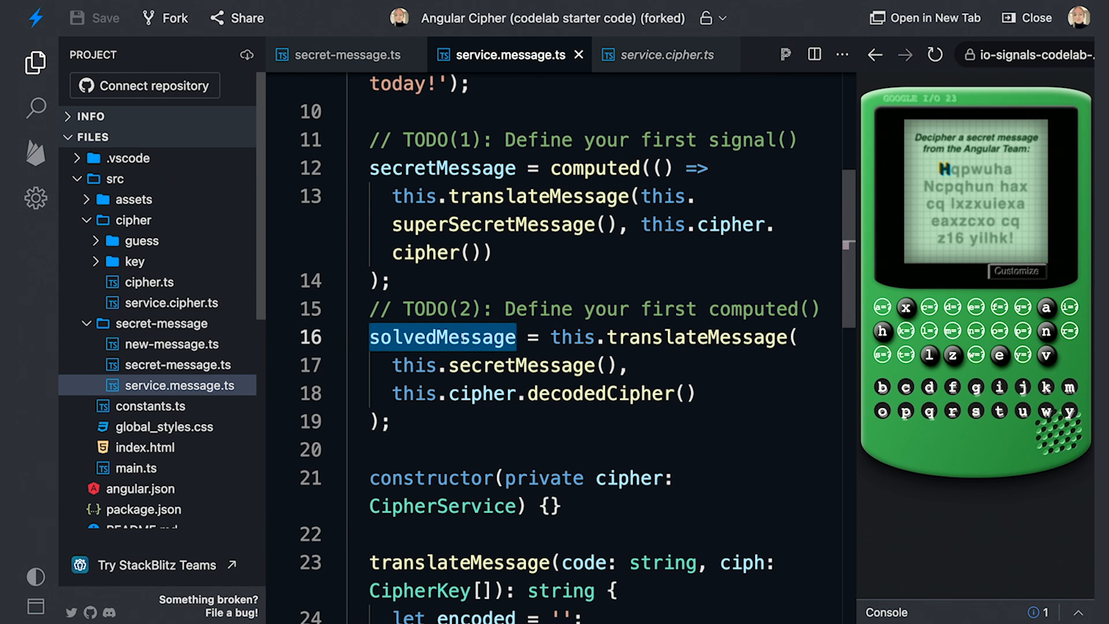
mouse_move(446, 444)
type("computed")
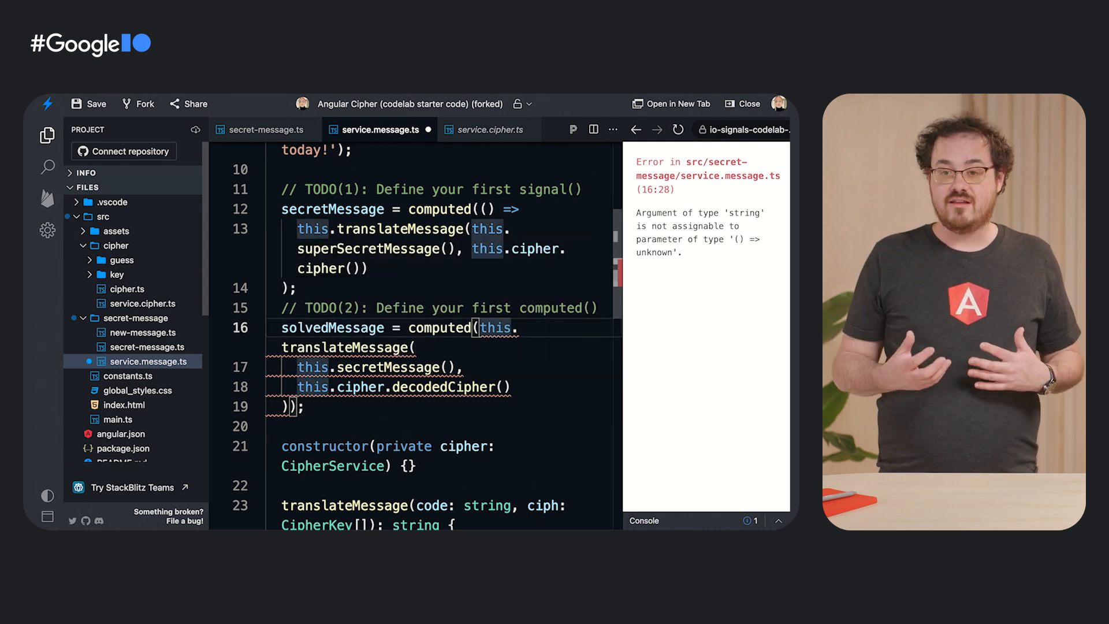
Step: Make solvedMessage computed(() => …) and inspect the Signal<string> split error
type("(() =>")
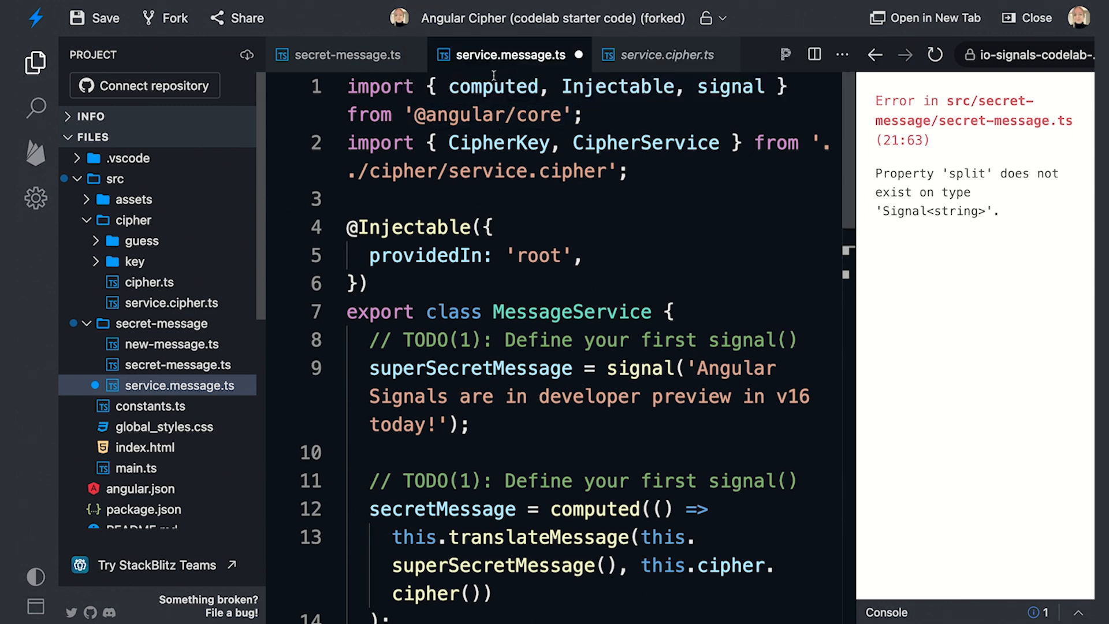
left_click_drag(404, 114, 583, 114)
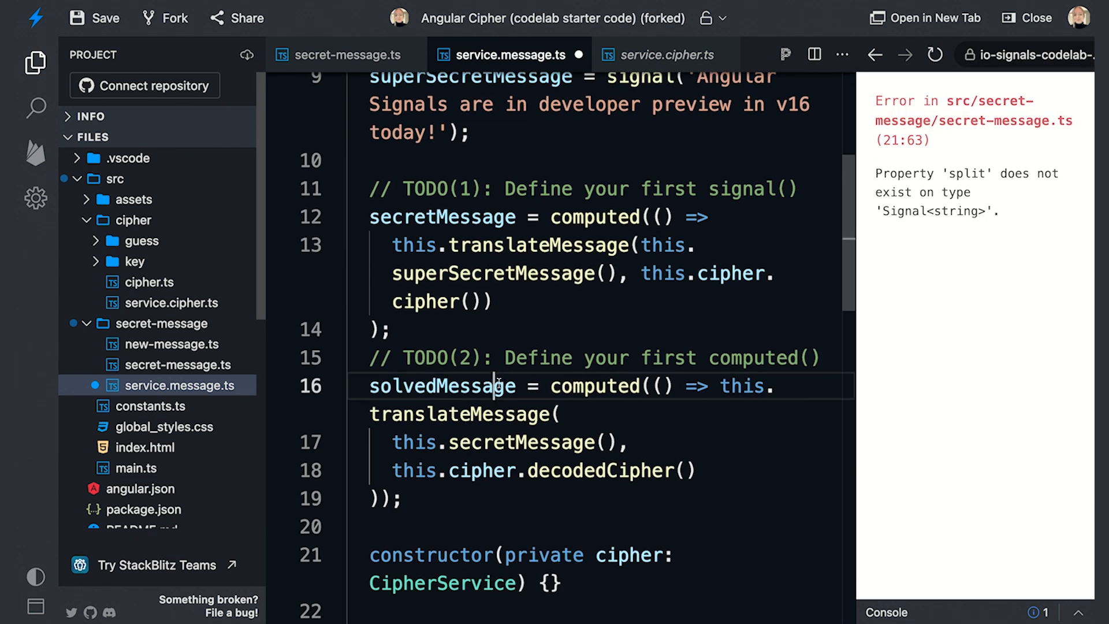
double_click(442, 386)
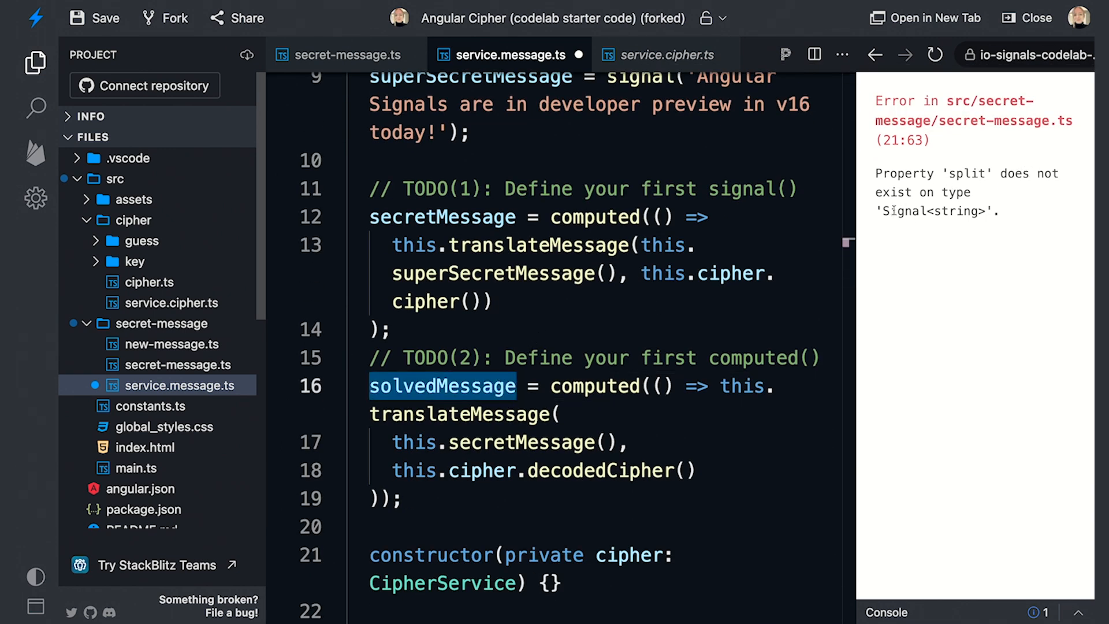
double_click(932, 211)
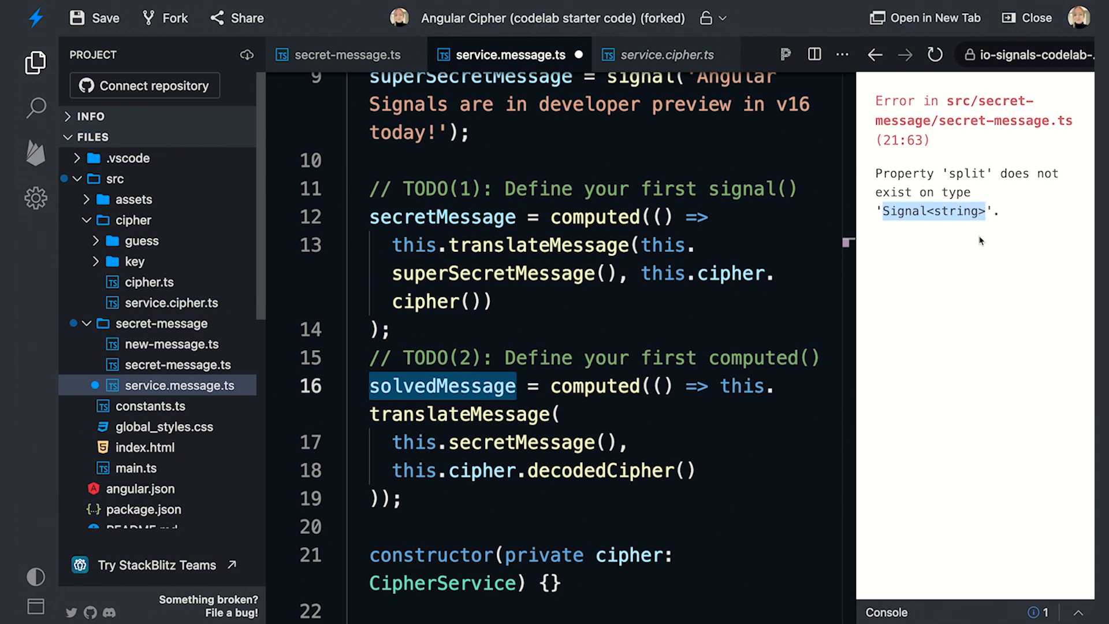
mouse_move(441, 387)
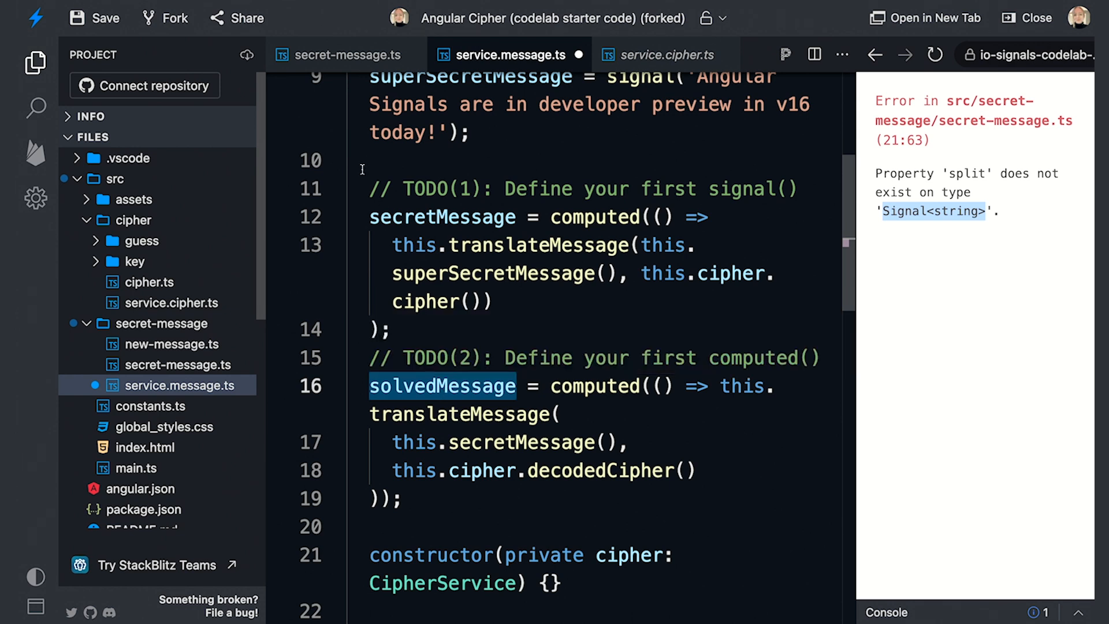
left_click(345, 55)
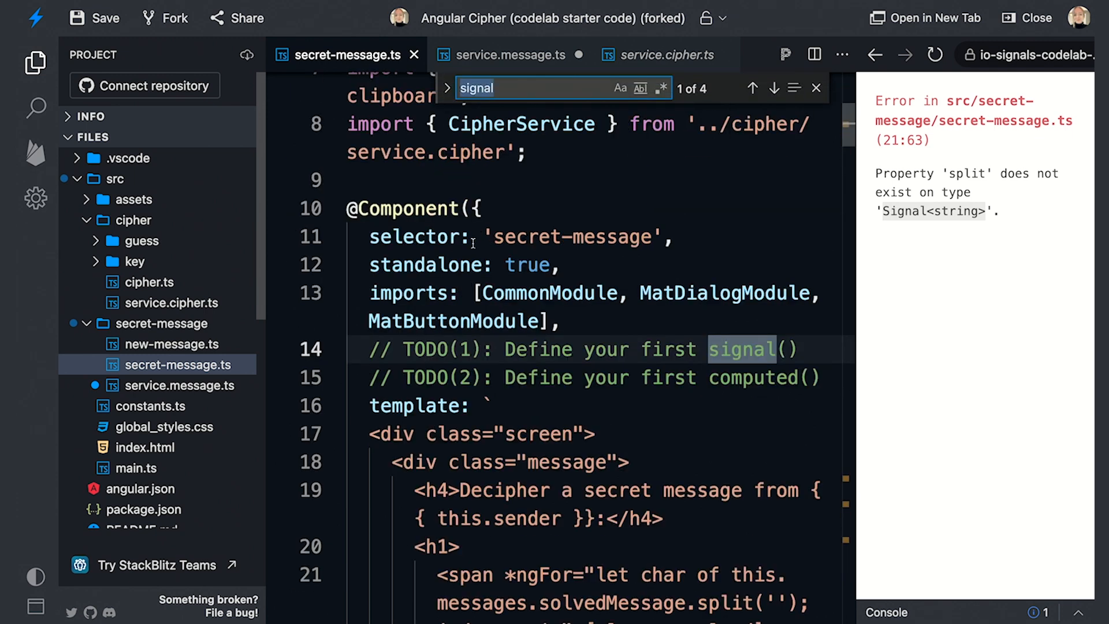
Step: Add () after each solvedMessage in the secret-message.ts template
type("solved")
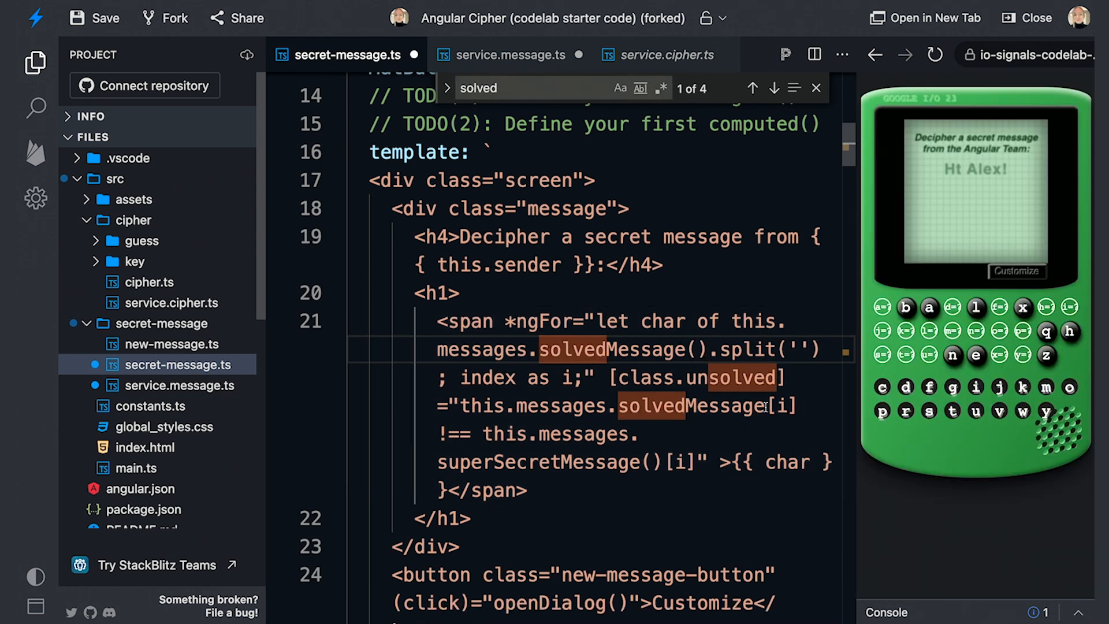
left_click(774, 88)
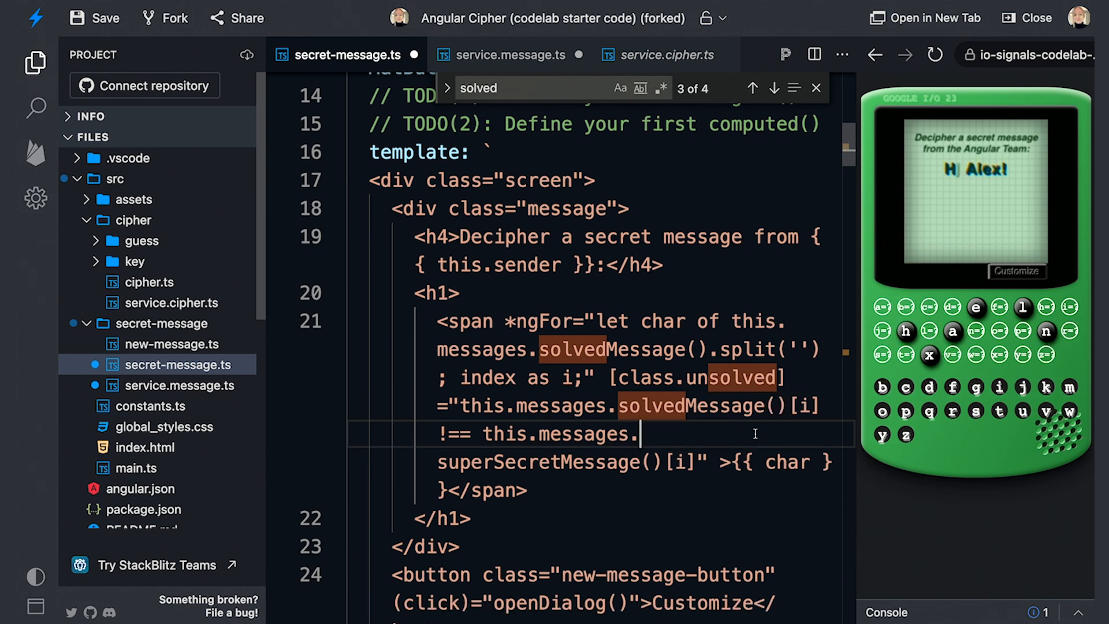
left_click(817, 88)
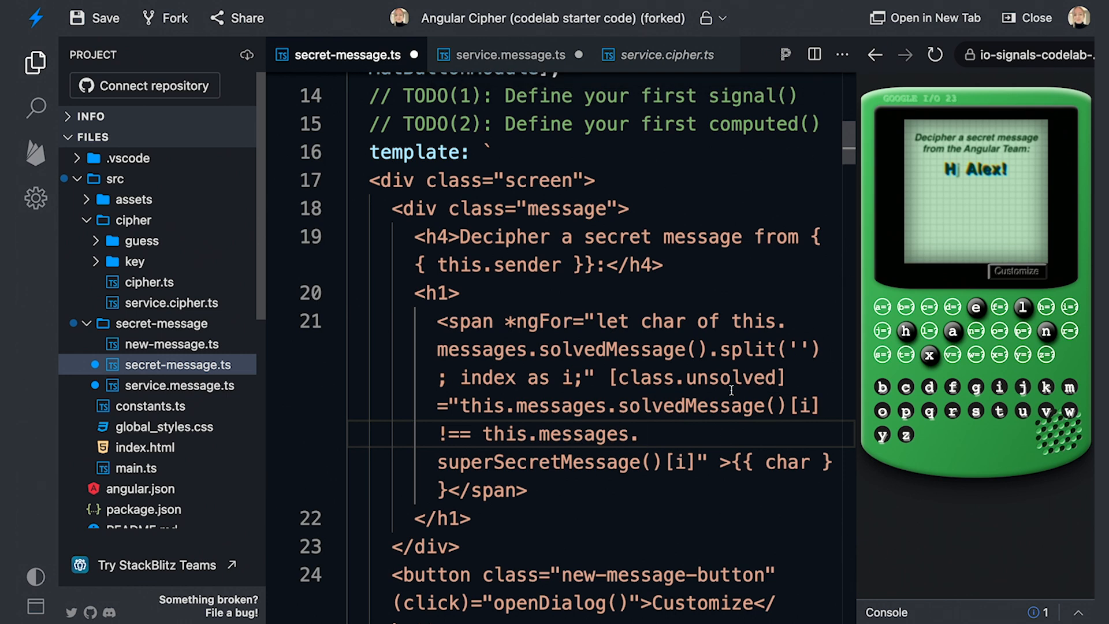
left_click(510, 55)
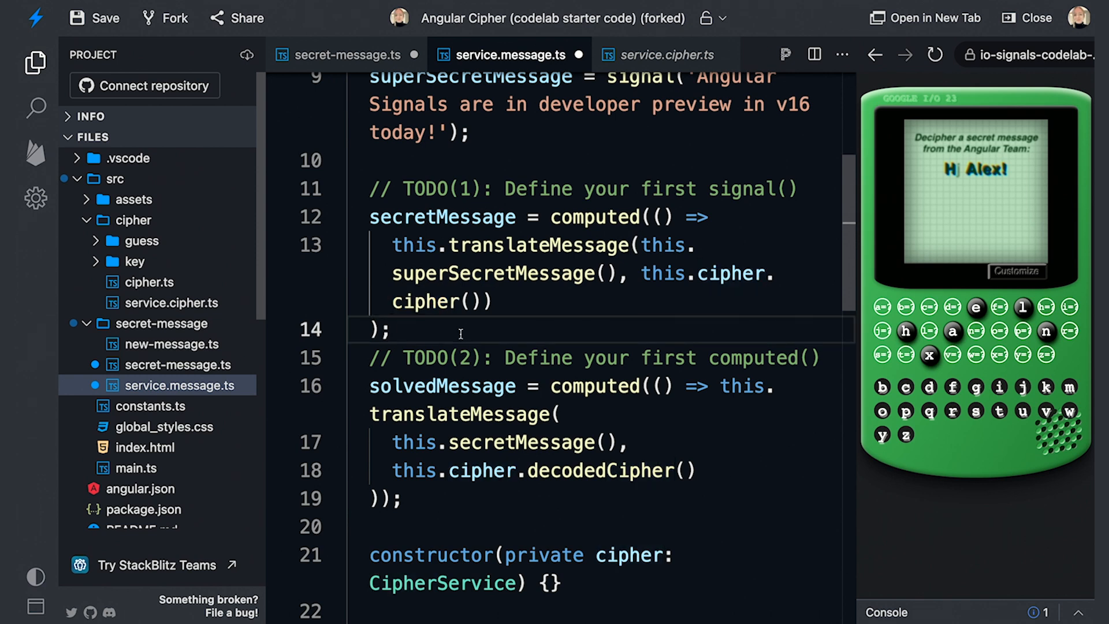
Step: Review unsolvedAlphabet's ALPHABET.filter in service.cipher.ts, then open cipher.ts
left_click(661, 54)
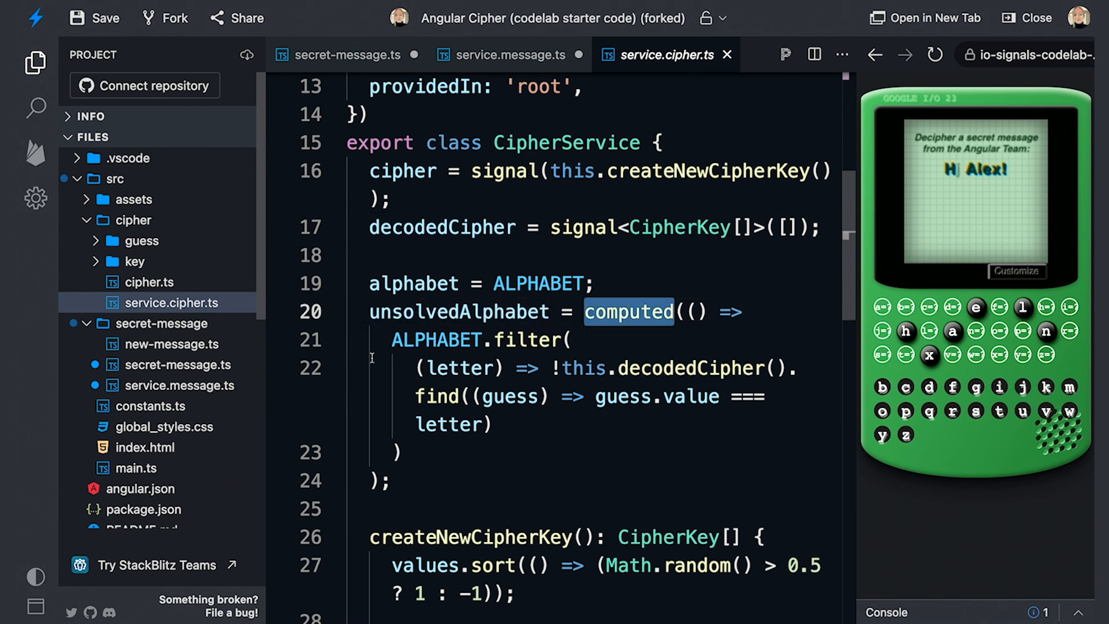
left_click_drag(393, 340, 400, 453)
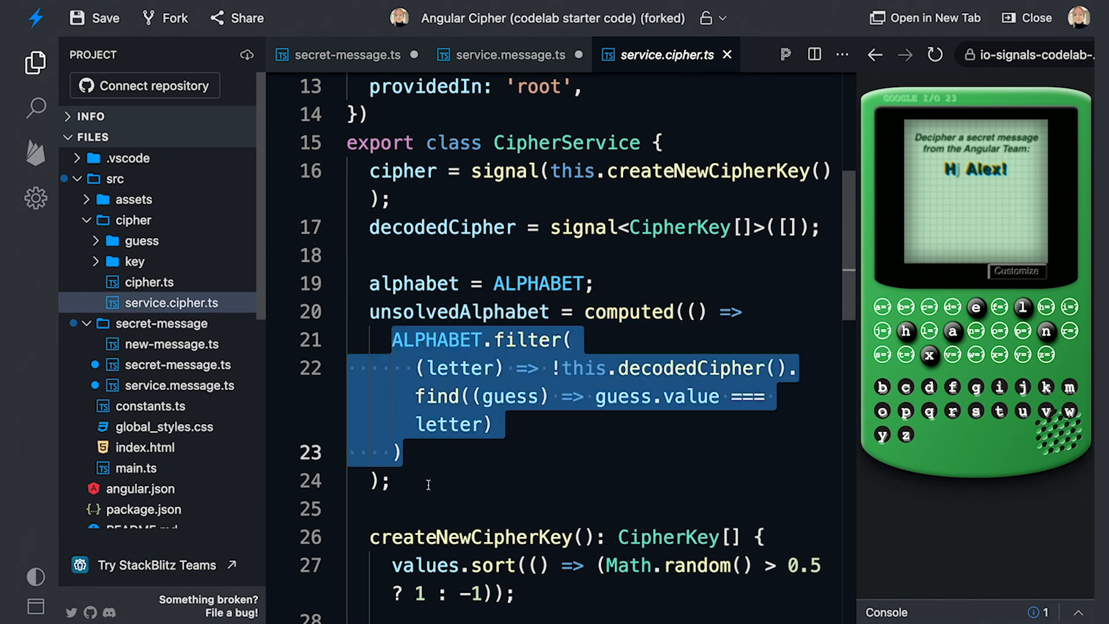
left_click(427, 485)
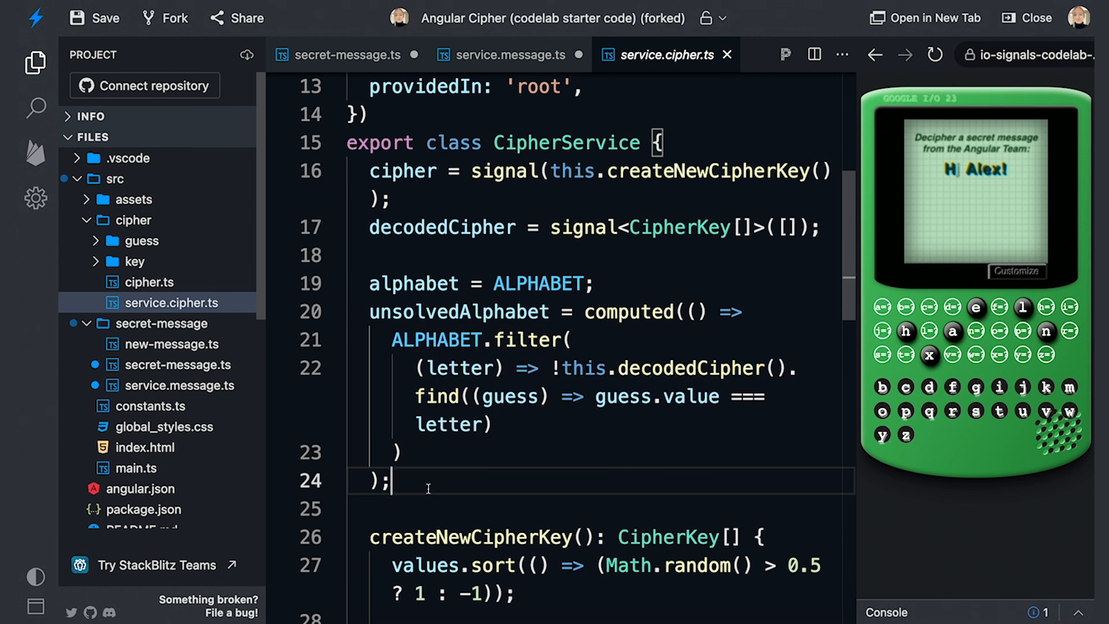
left_click(36, 107)
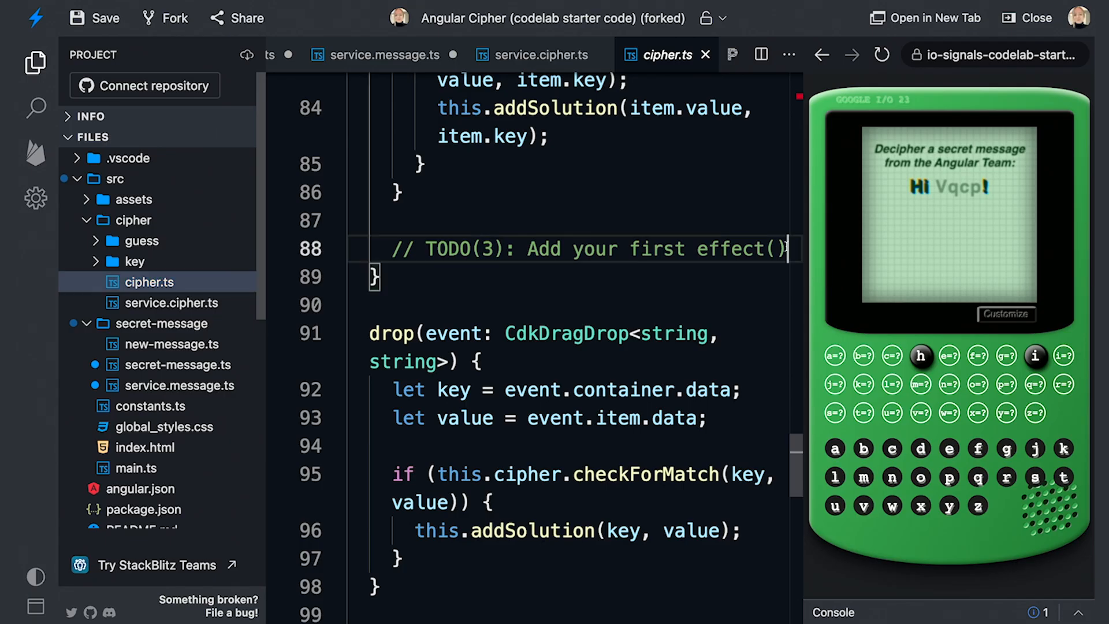
Step: Write an effect() below TODO(3) that fires confetti with particleCount 100
type("effect((=")
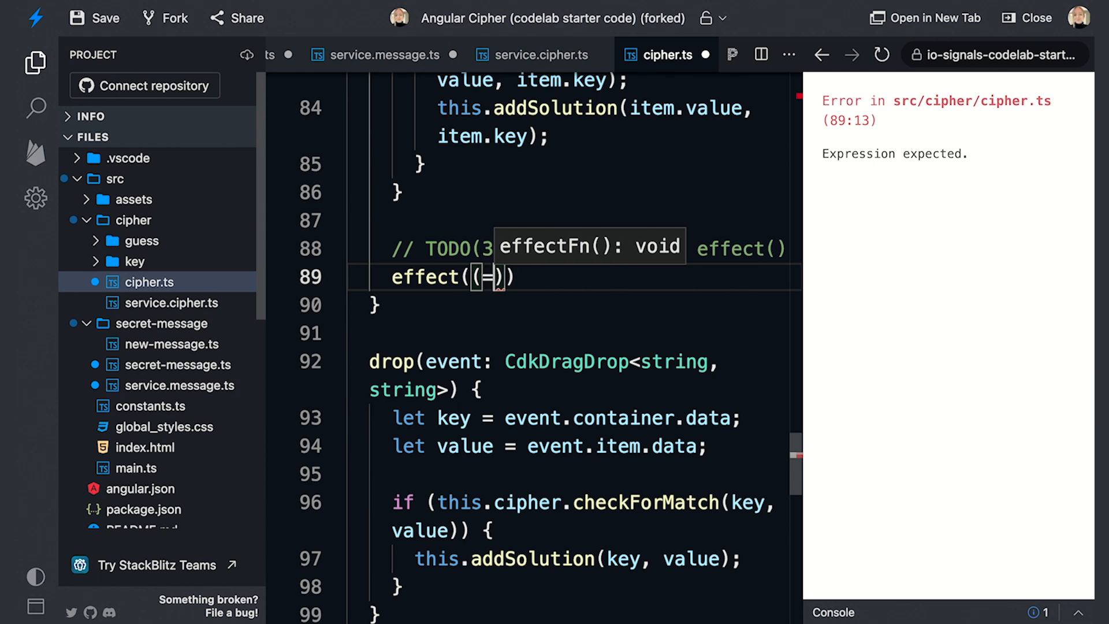
type("> {")
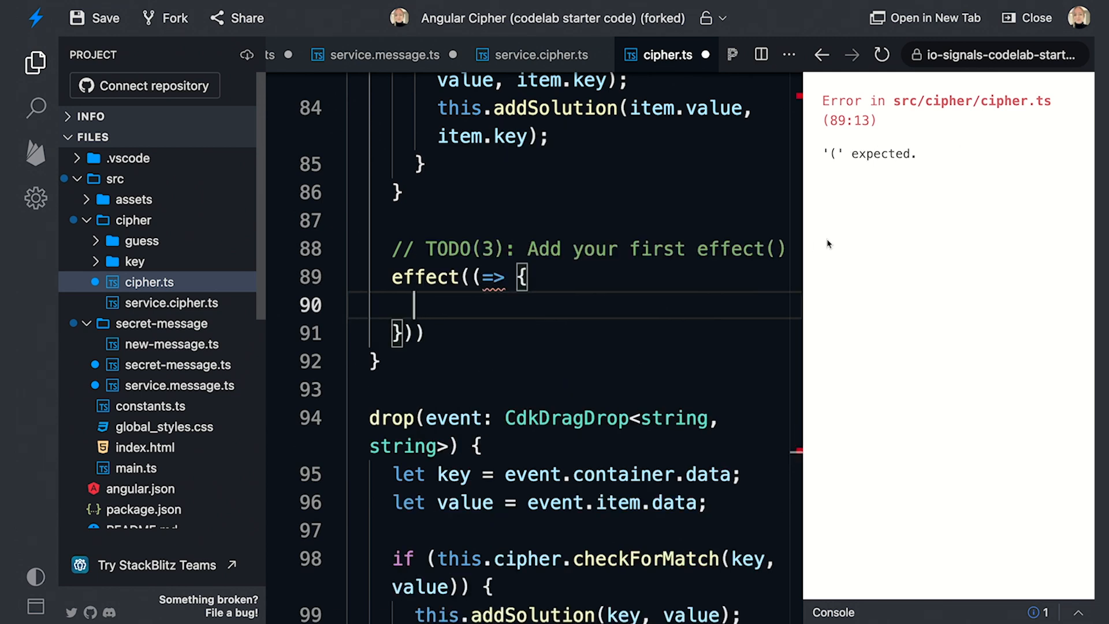
type("()")
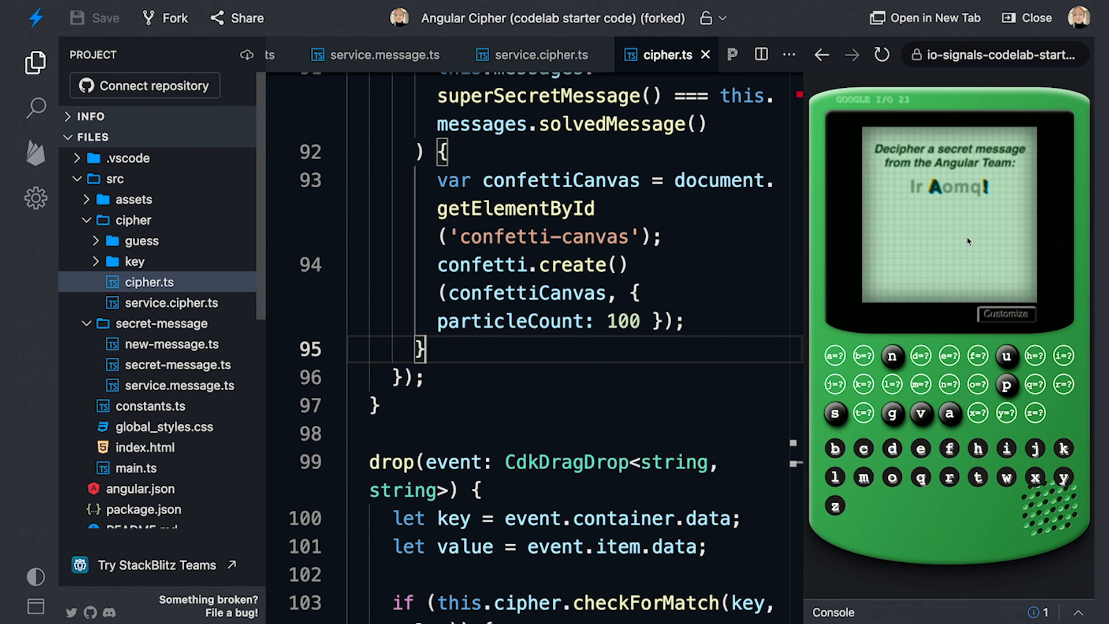
mouse_move(979, 450)
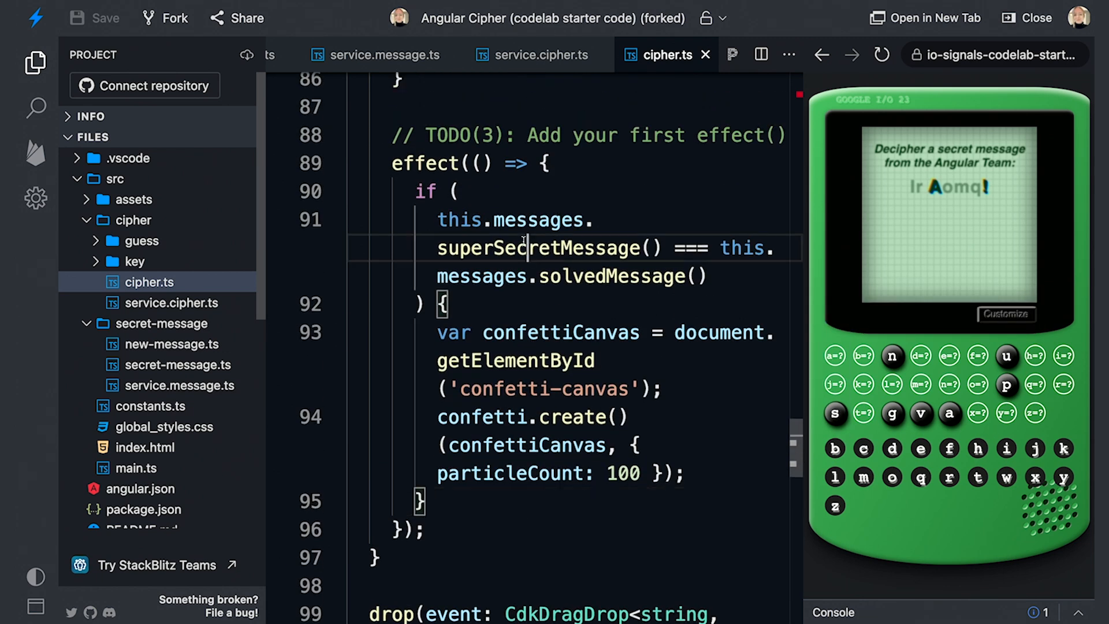
Step: Drag the letter 'e' onto its cipher slot so the message reads nearly 'Hi Aleq!'
left_click(601, 304)
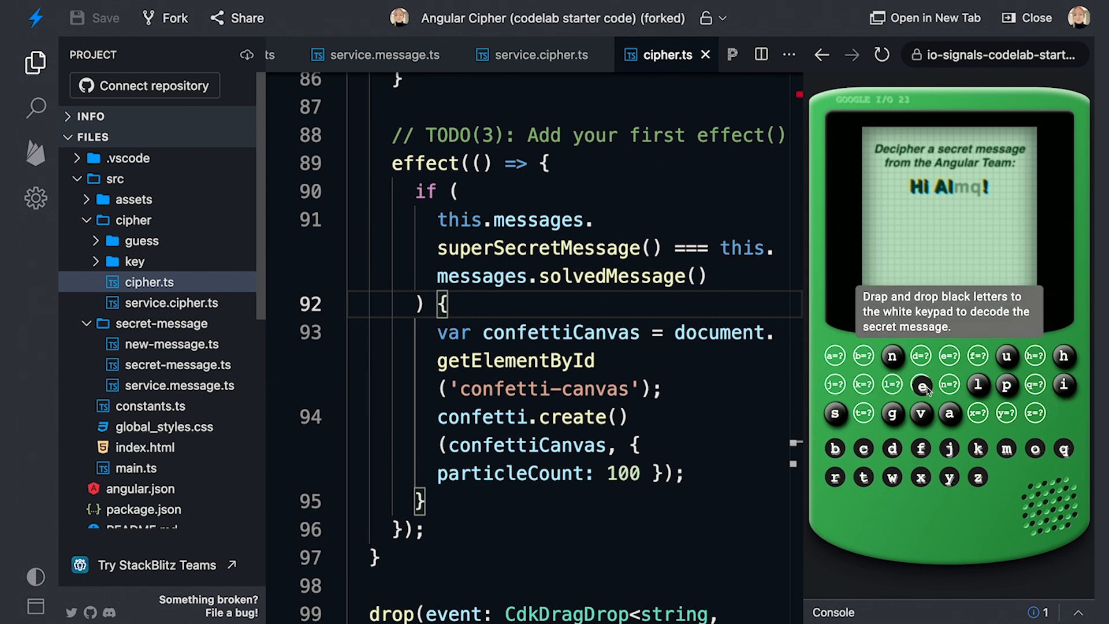
left_click_drag(921, 386, 948, 187)
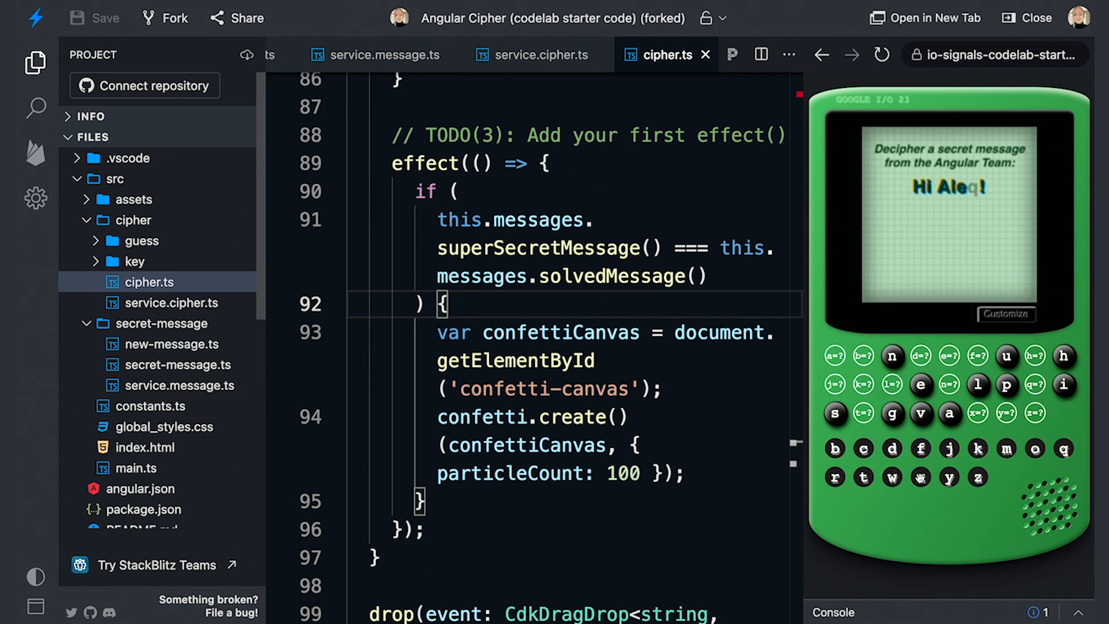